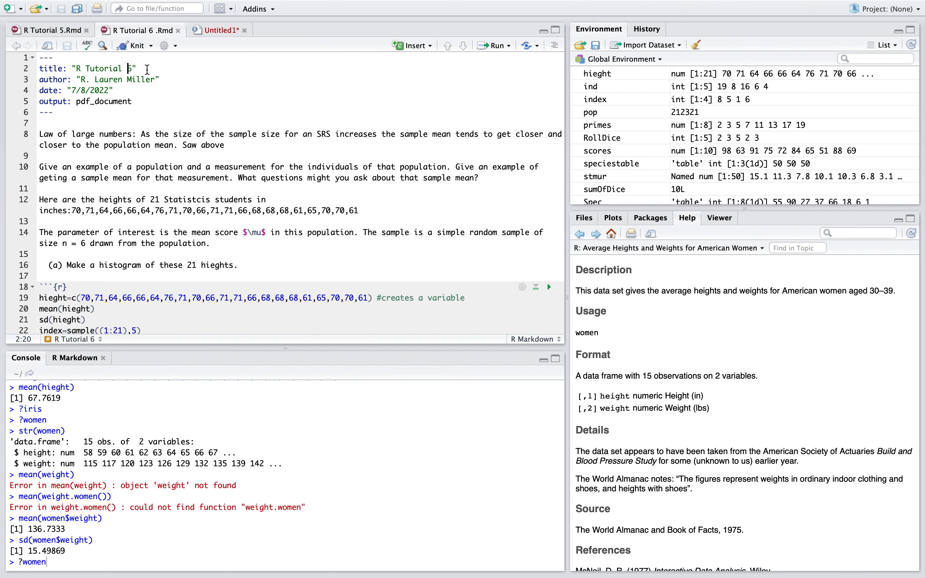
- Retitle the document "R Tutorial 6: Chapters 16 &17" and delete "Saw above" from line 8
text(: Chapters 16)
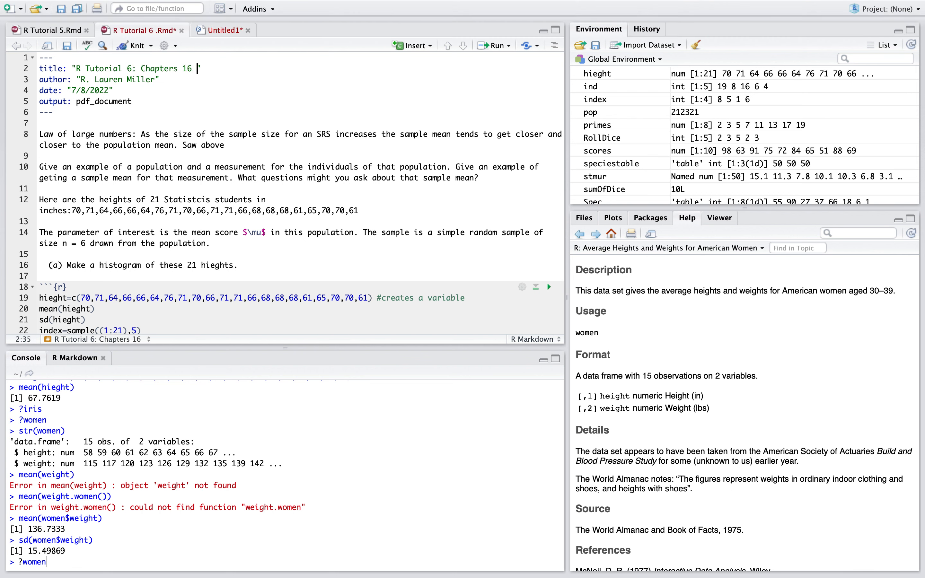
text(&17)
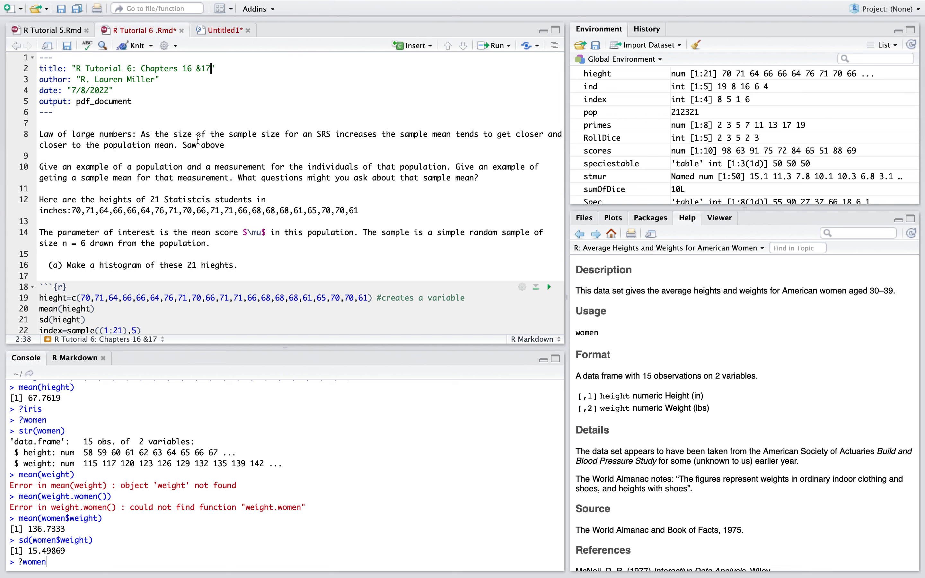
mouse_move(207, 153)
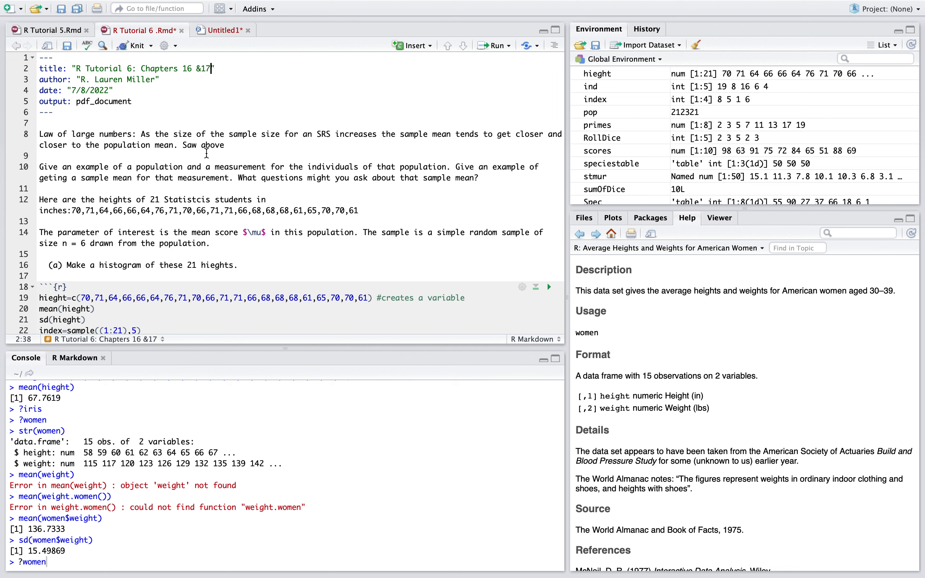
double_click(190, 145)
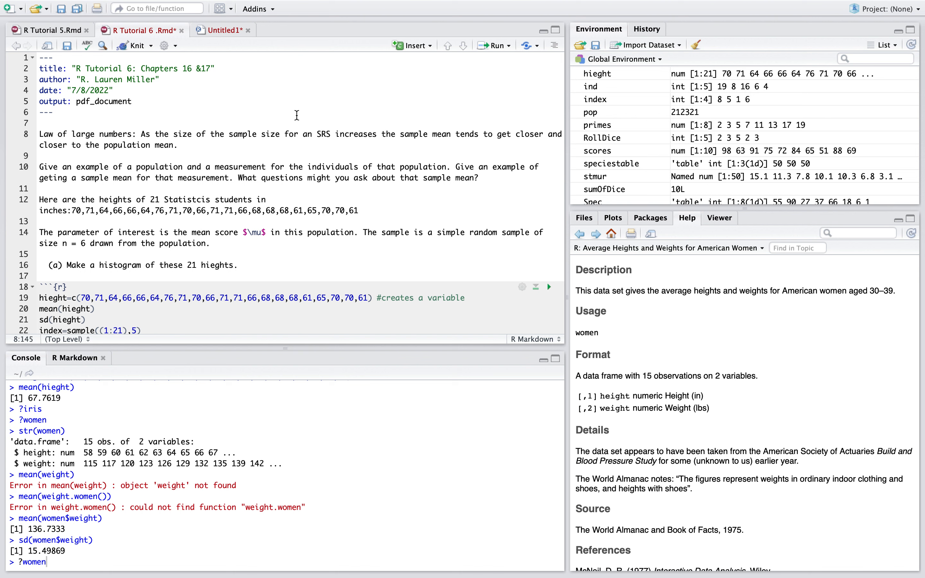
mouse_move(285, 156)
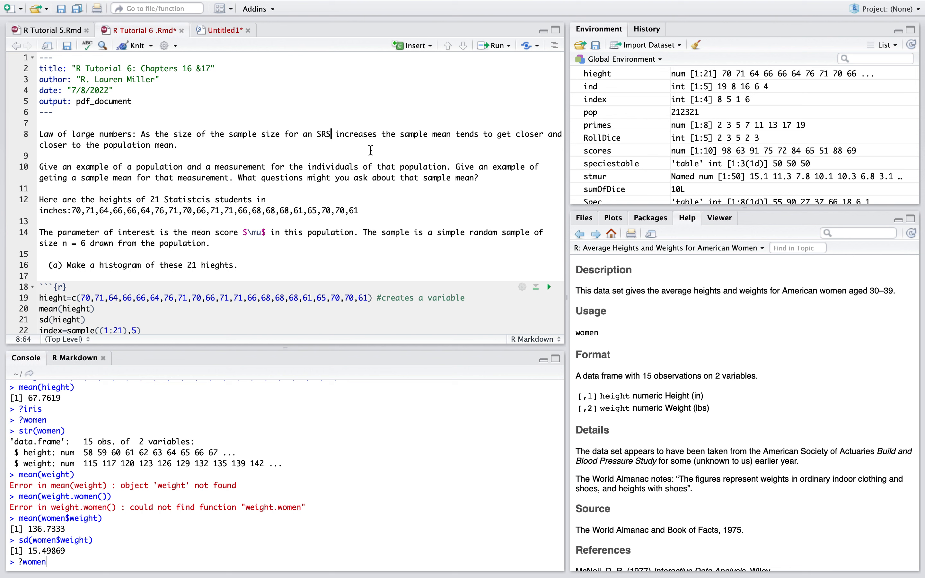
- Add " (simple random sample)" after SRS in the law of large numbers sentence
text((simple)
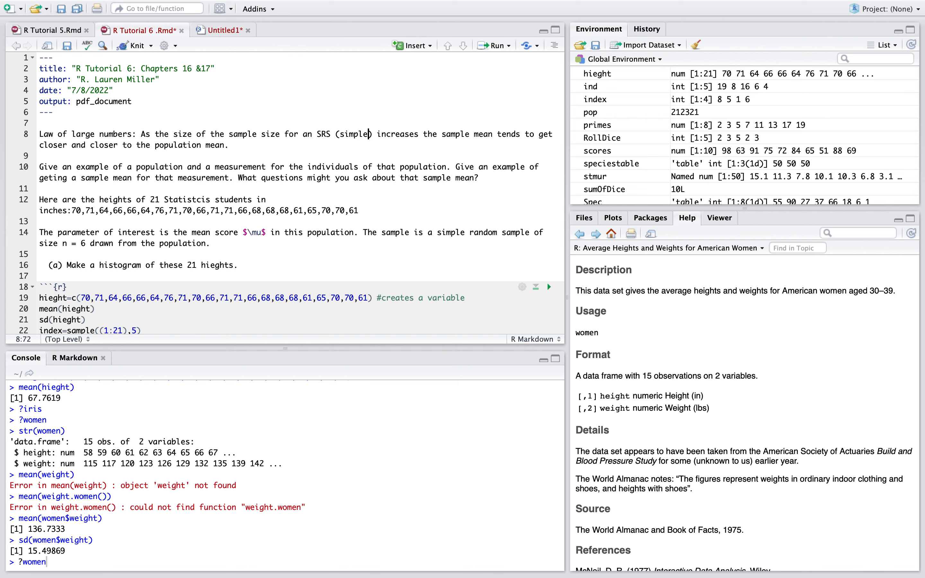
text(random sample)
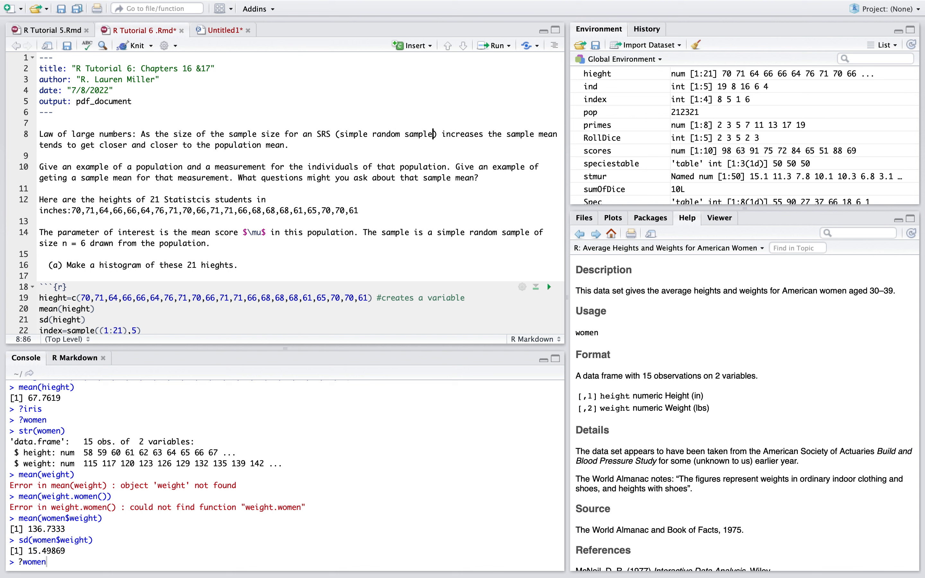
mouse_move(217, 134)
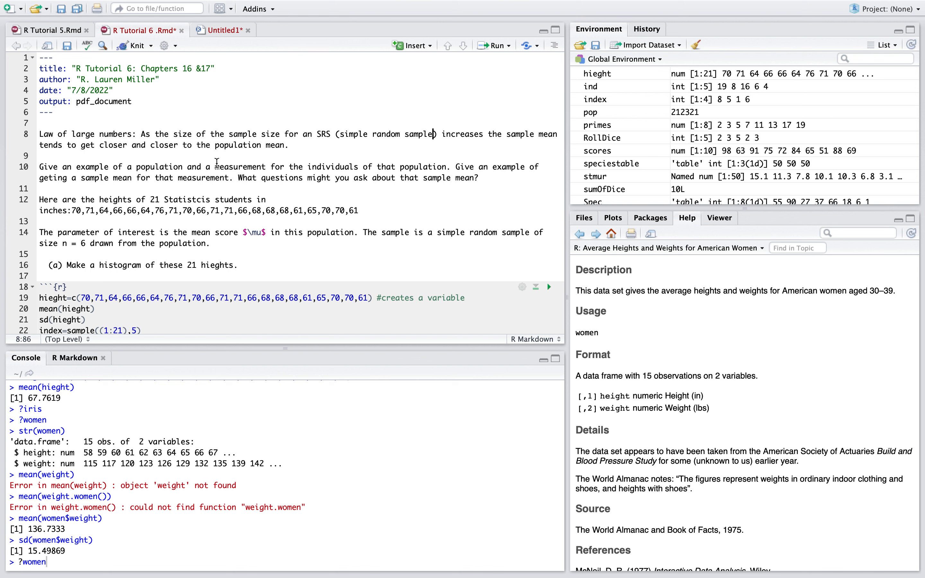
mouse_move(194, 167)
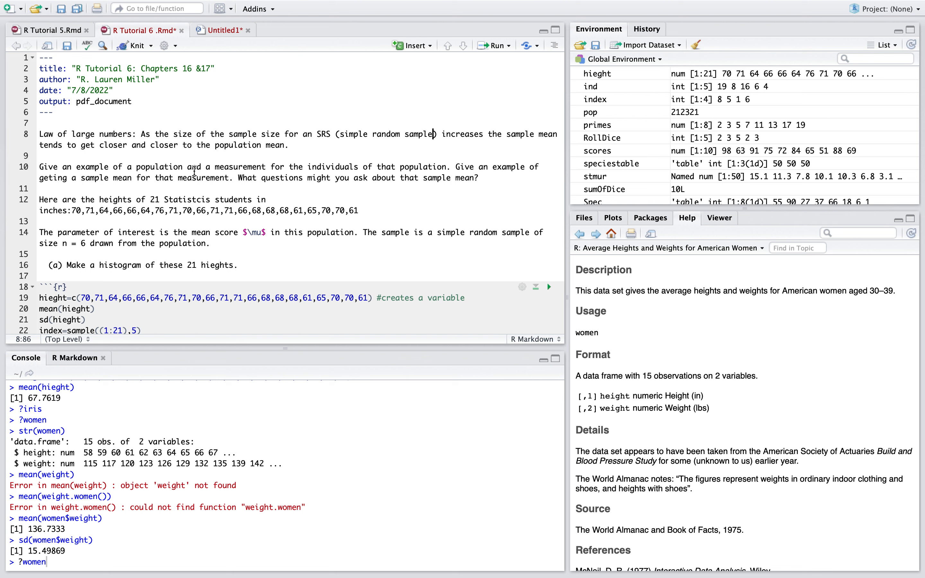
- Put the population prompt on its own line and add the bullet "- weight of oranges"
double_click(49, 167)
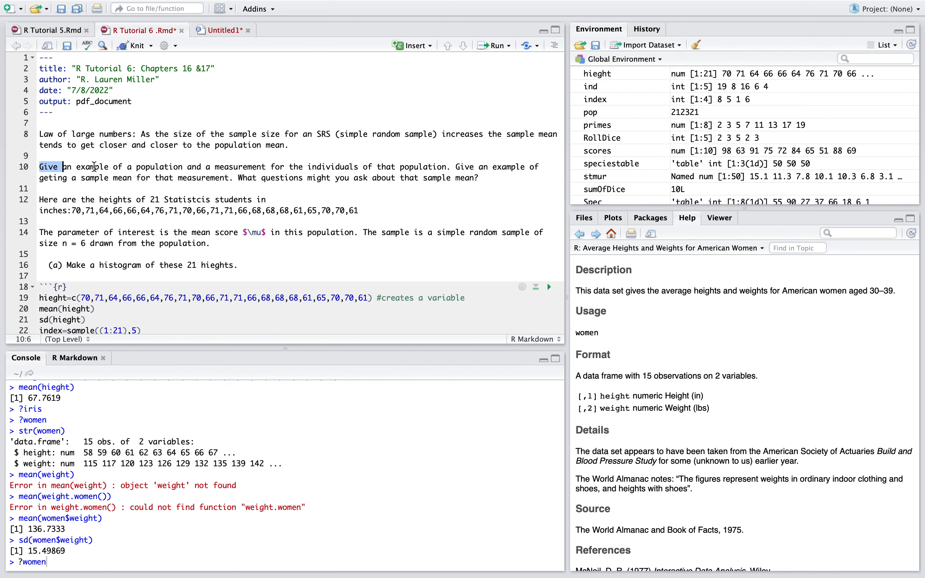
drag(39, 166, 235, 166)
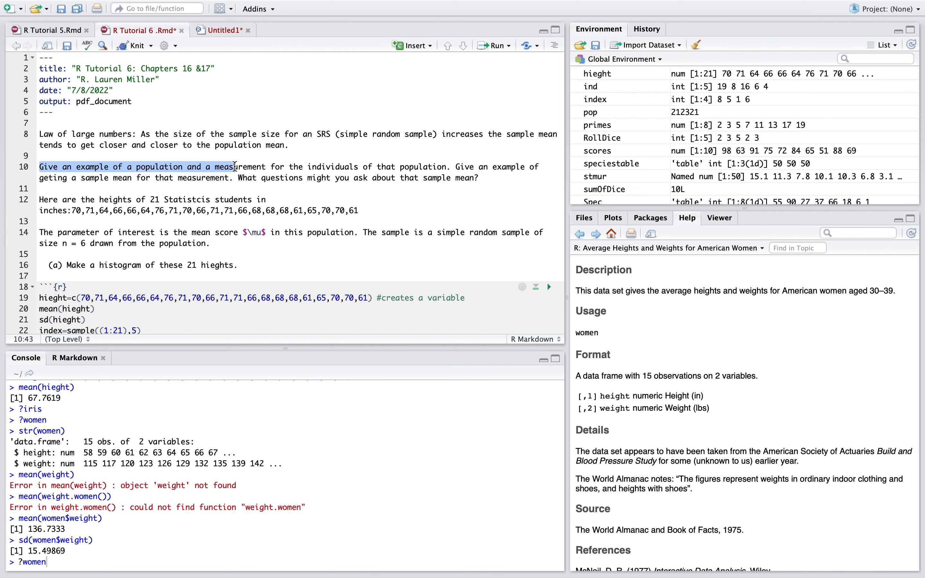
drag(235, 166, 415, 177)
text(-)
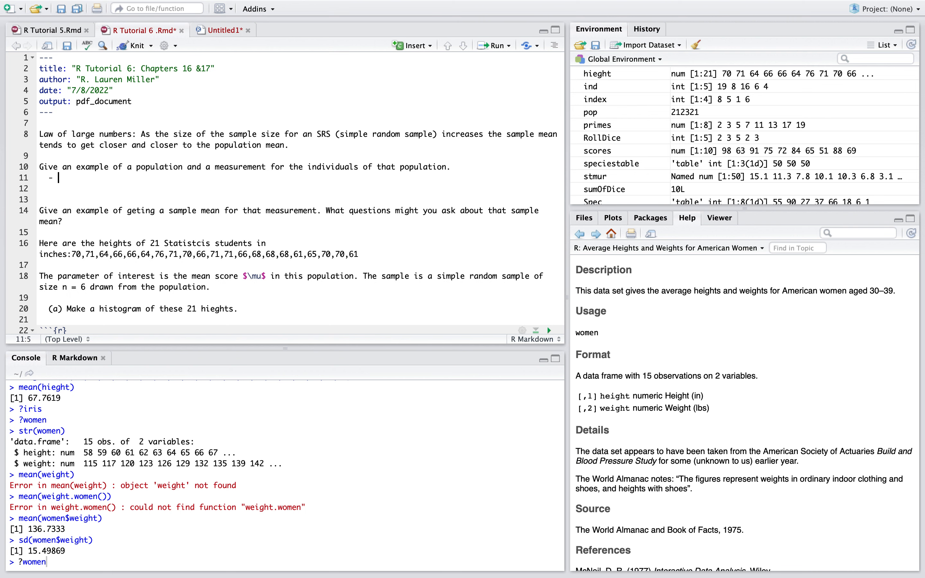
text(w)
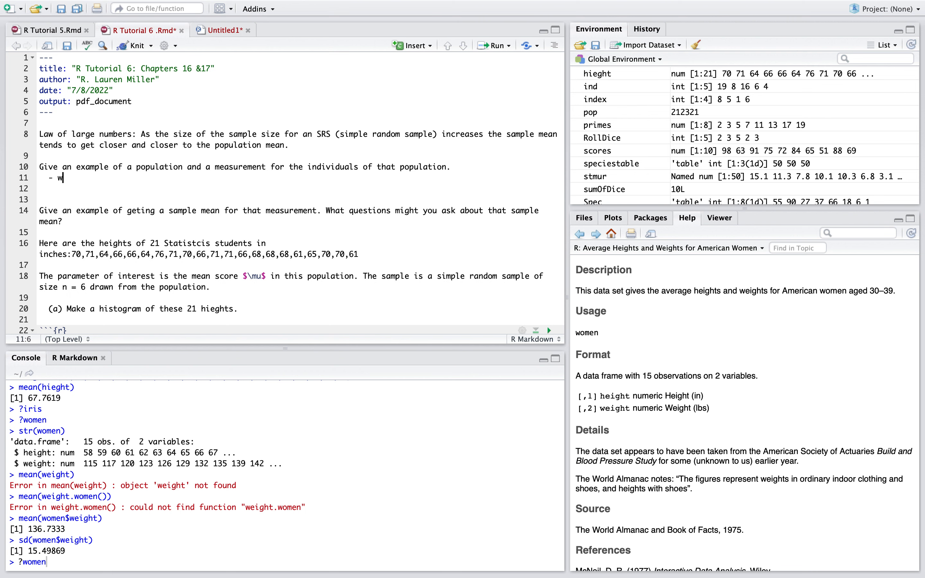
text(eight of)
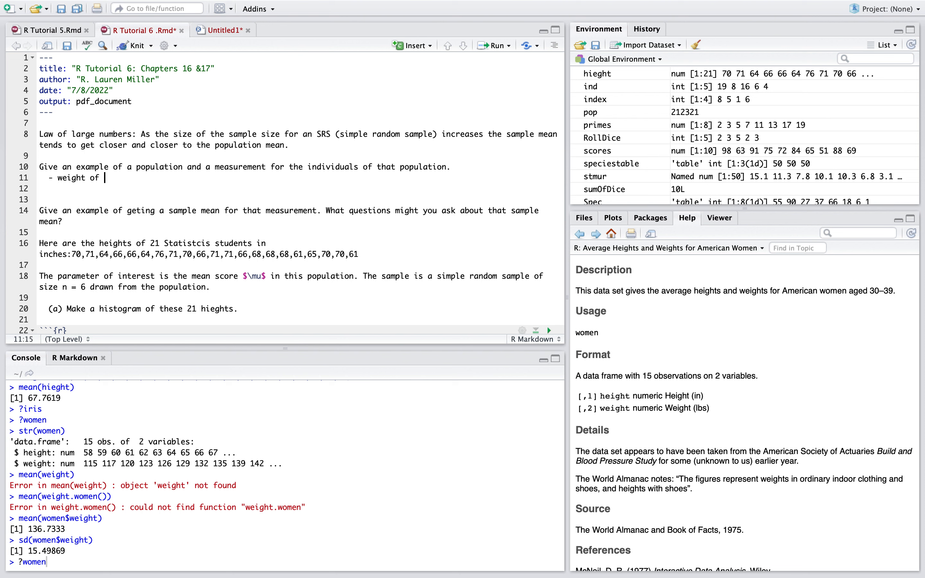
text(oranges)
text(-)
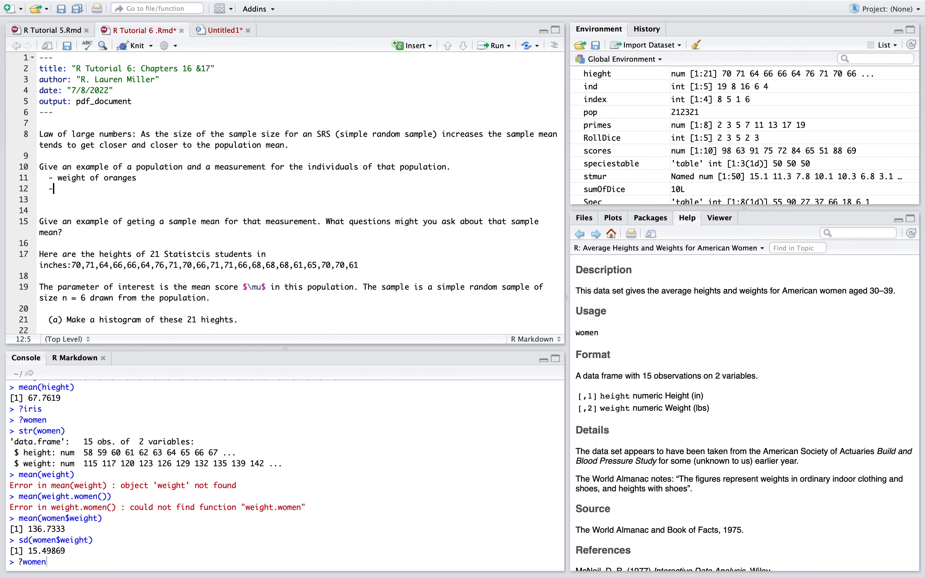
- Add a second bullet "- mean height of 7 year-olds"
text(mean height of 7)
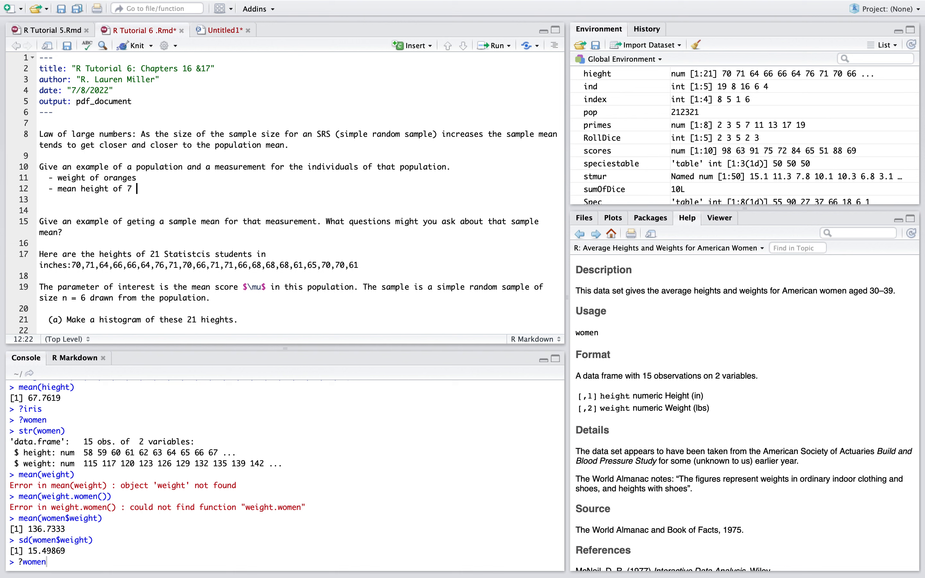
text(year-olds)
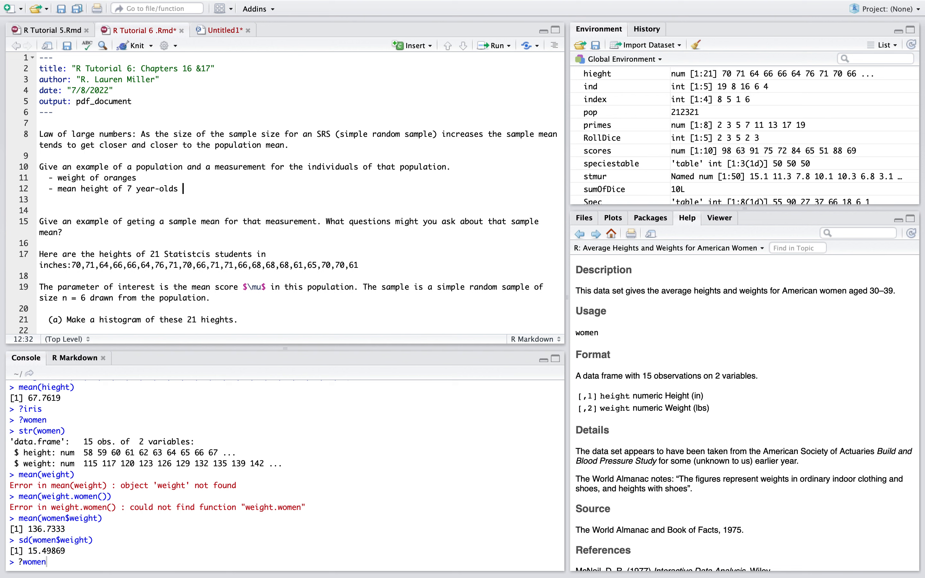
mouse_move(193, 248)
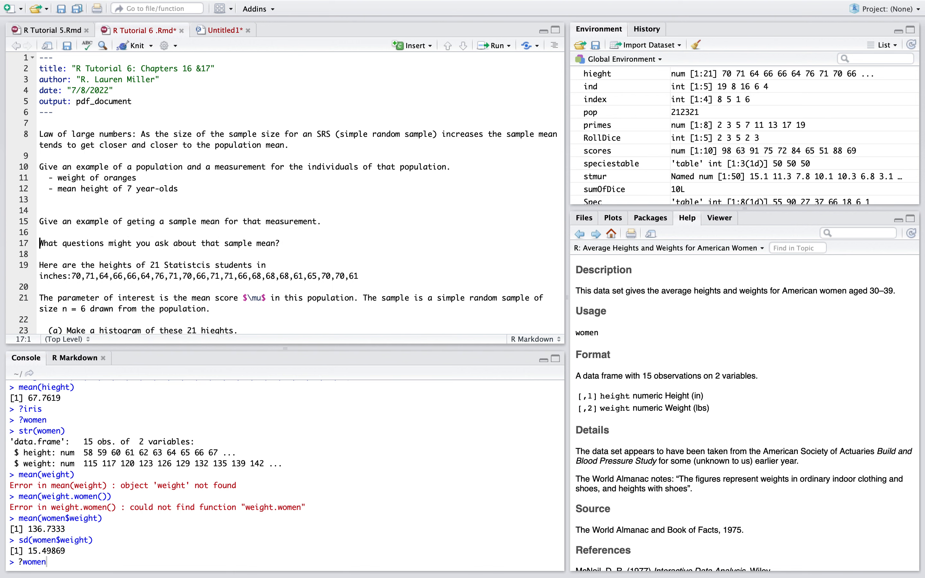
- Move "What questions might you ask about that sample mean?" onto its own line
drag(57, 178, 183, 188)
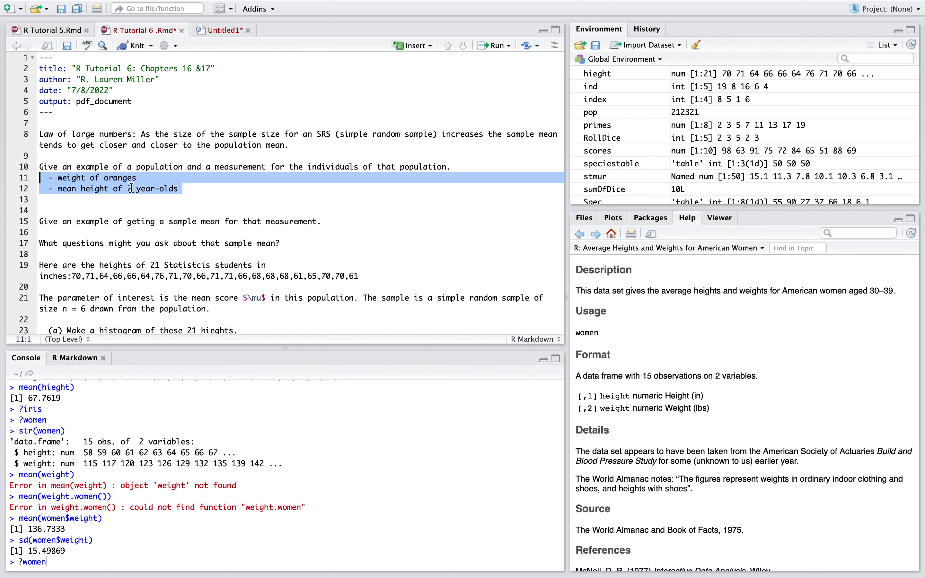
click(284, 244)
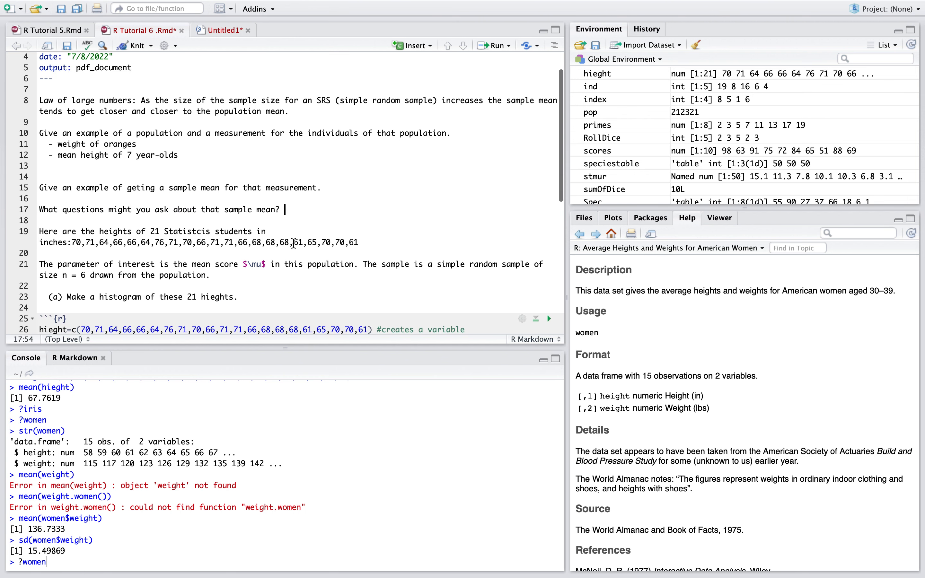
scroll(down, 3)
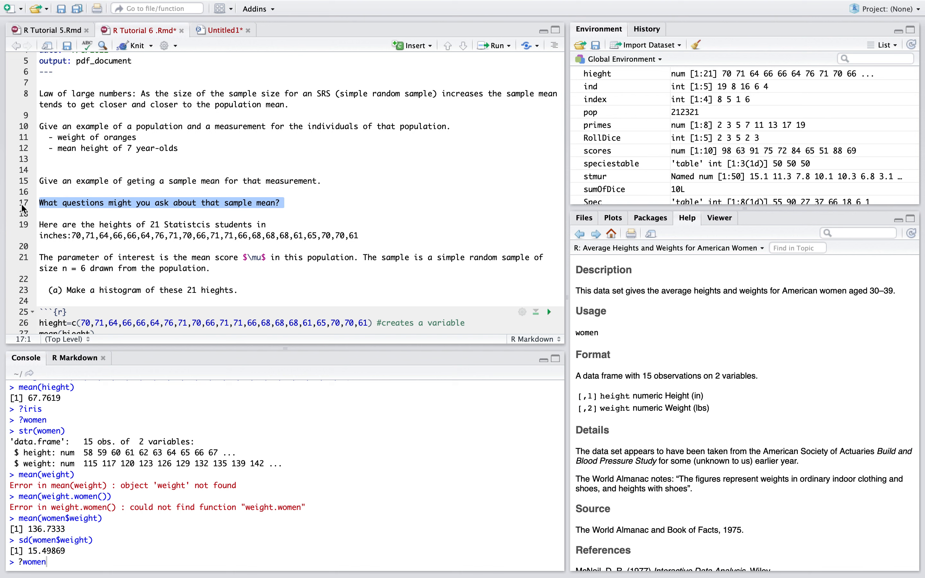
mouse_move(45, 187)
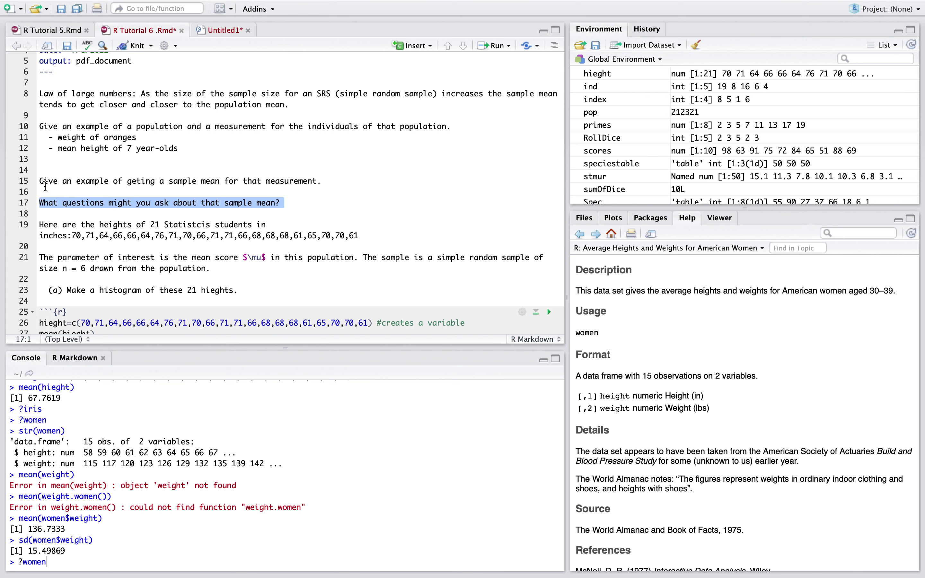
mouse_move(131, 211)
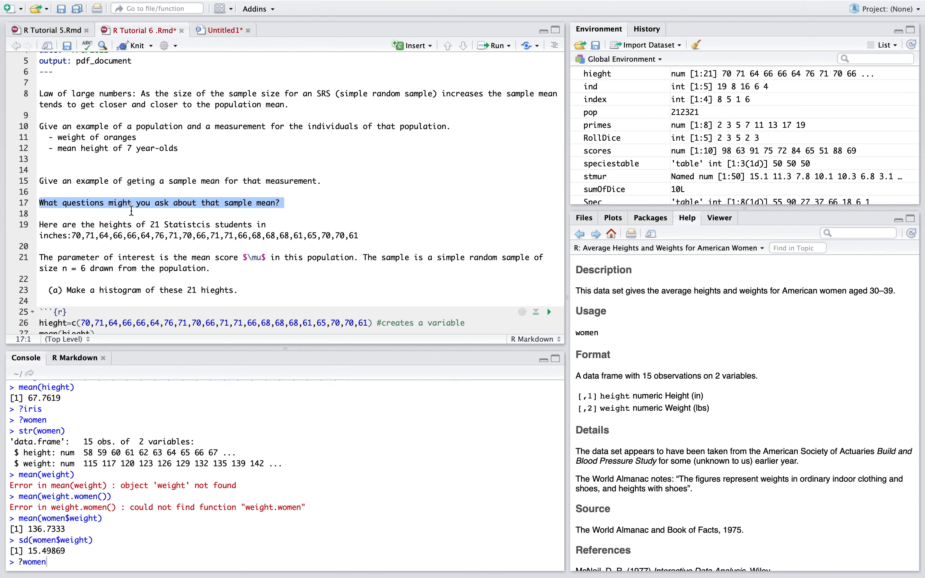
scroll(down, 3)
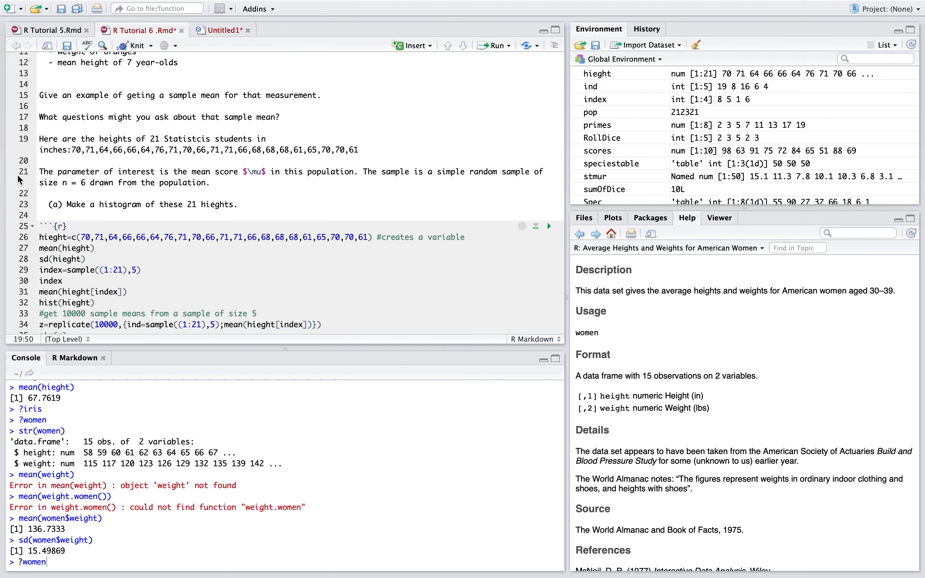
- Review the parameter sentence and heights list, then scroll to the code chunk
double_click(47, 171)
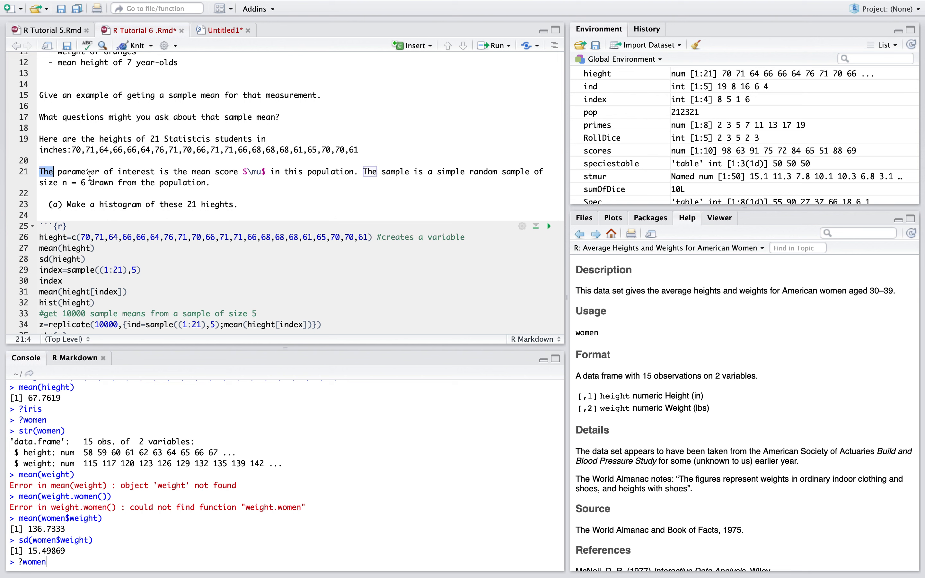
drag(40, 171, 235, 171)
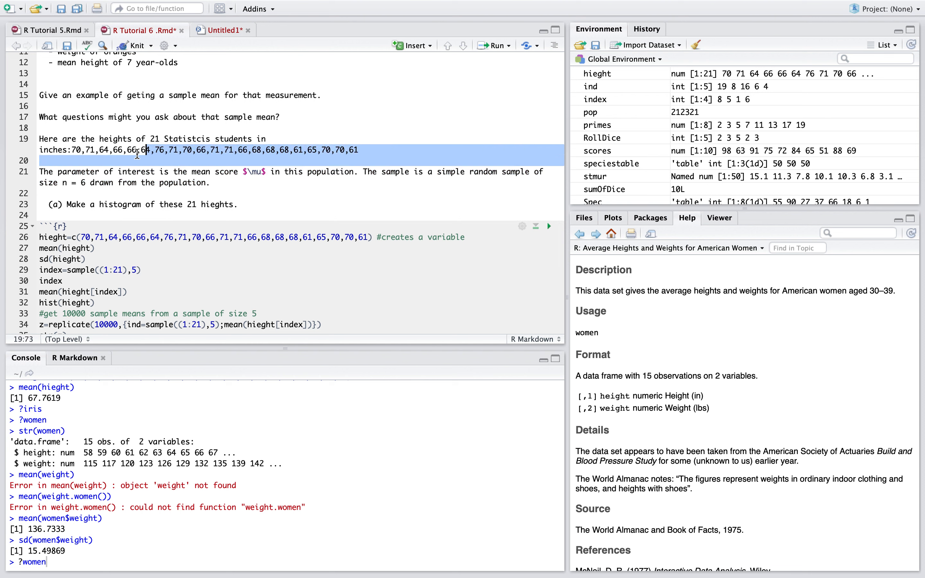
click(215, 179)
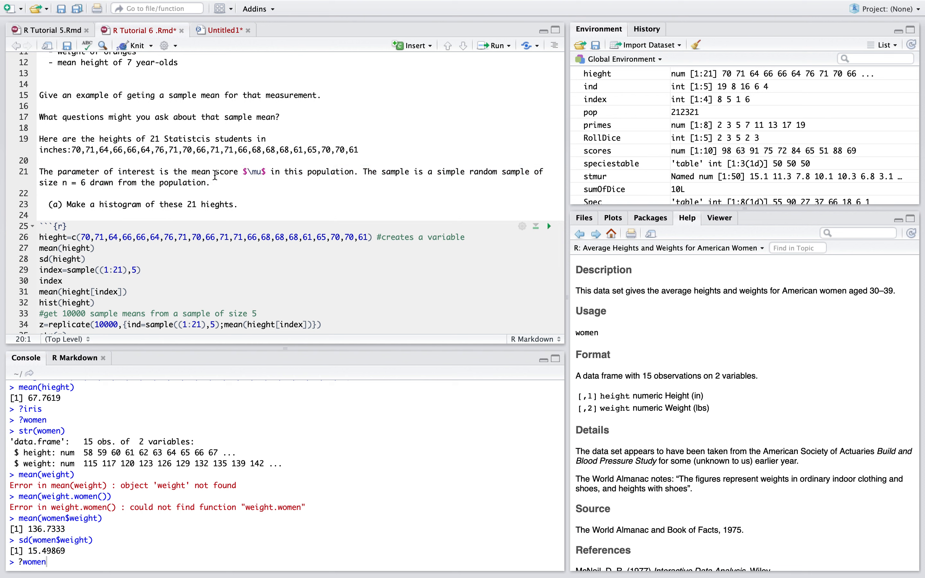
mouse_move(194, 171)
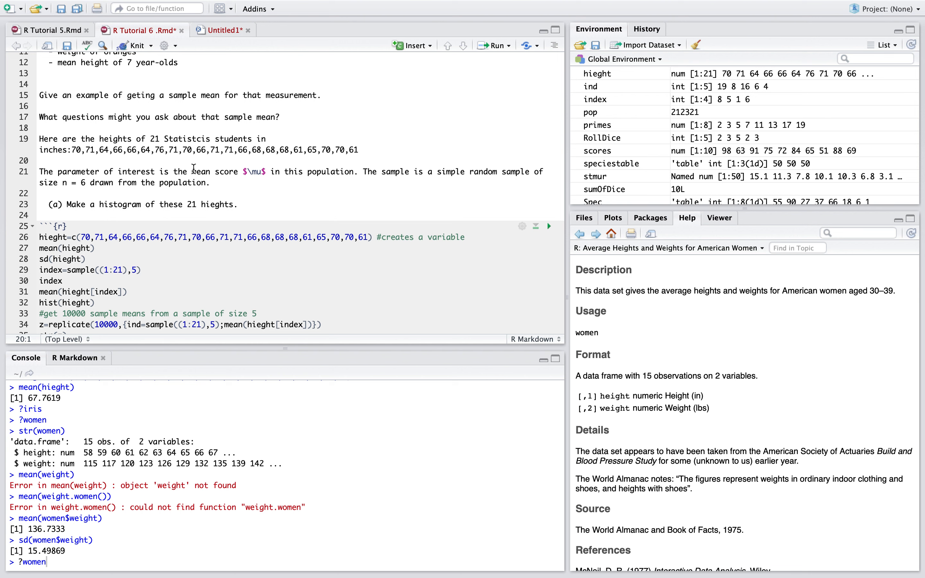
mouse_move(218, 188)
text(5)
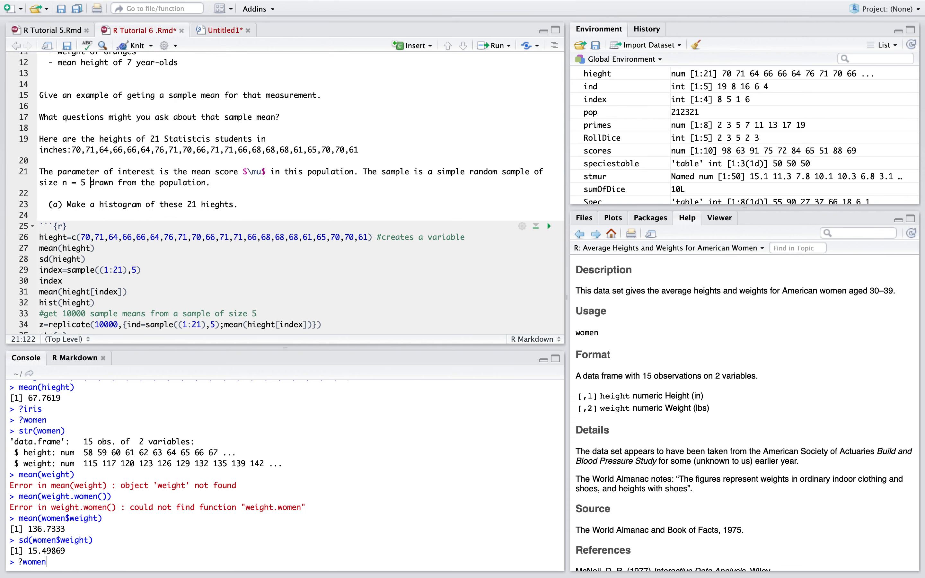
mouse_move(230, 189)
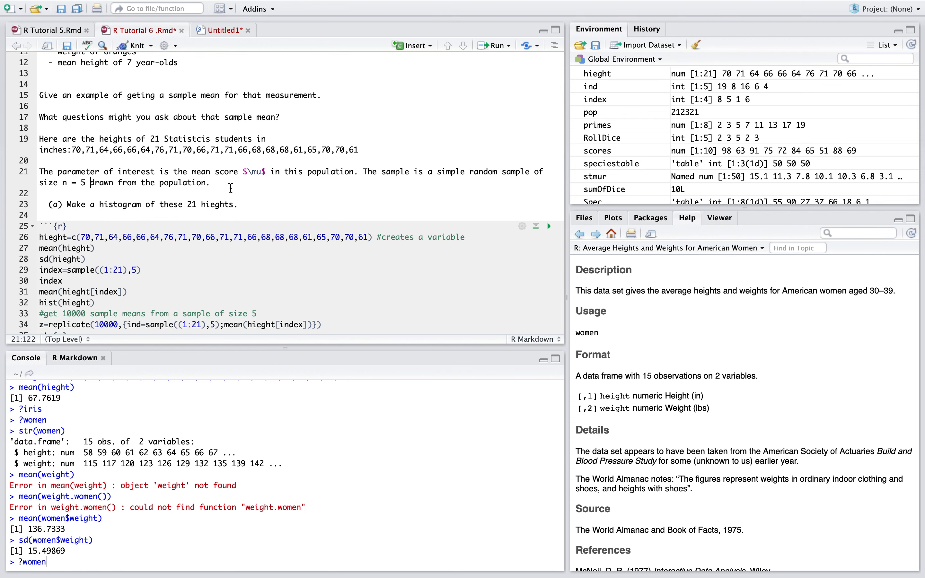
scroll(down, 3)
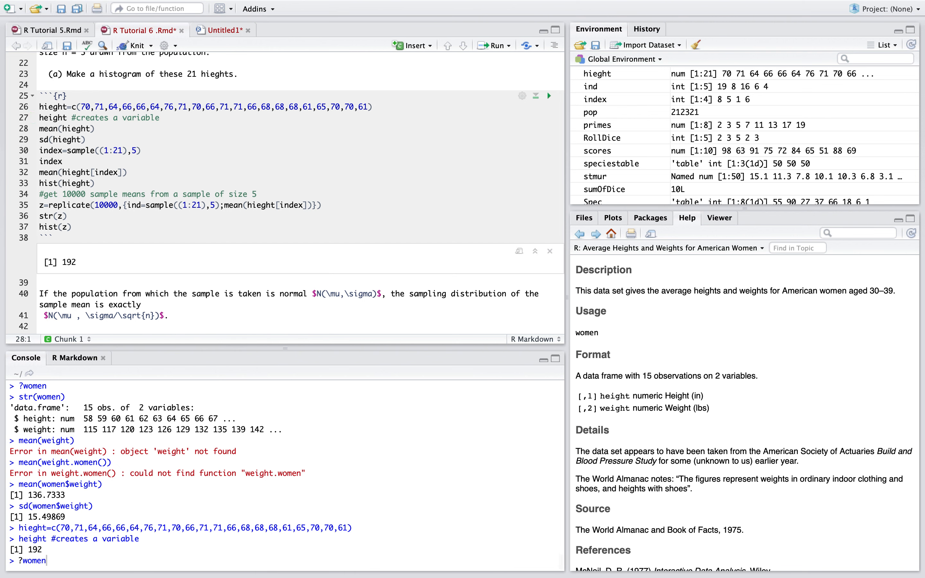
- Assign the heights vector with <- and run mean(hieght) and sd(hieght), giving 67.7619 and 3.672938
click(67, 117)
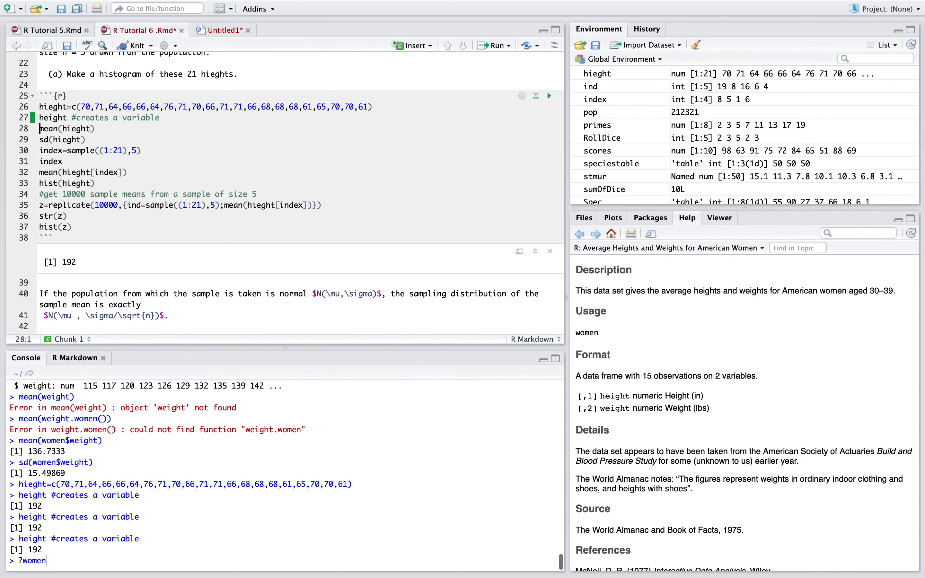
click(303, 114)
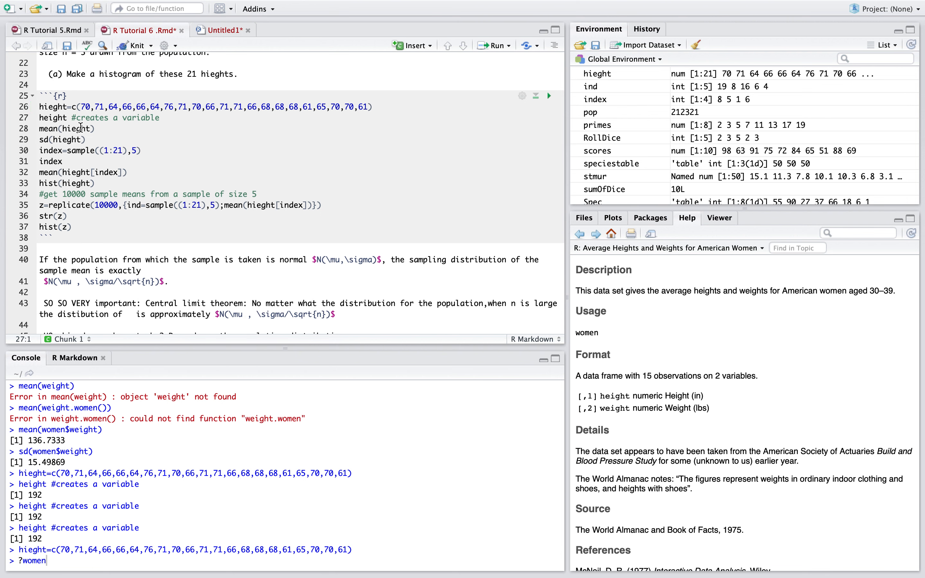
text(<-)
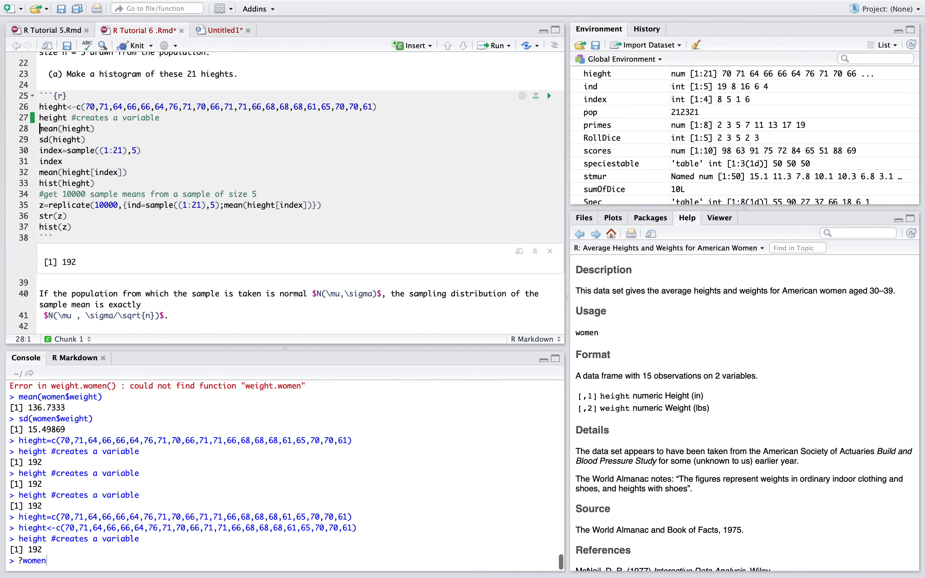
click(93, 129)
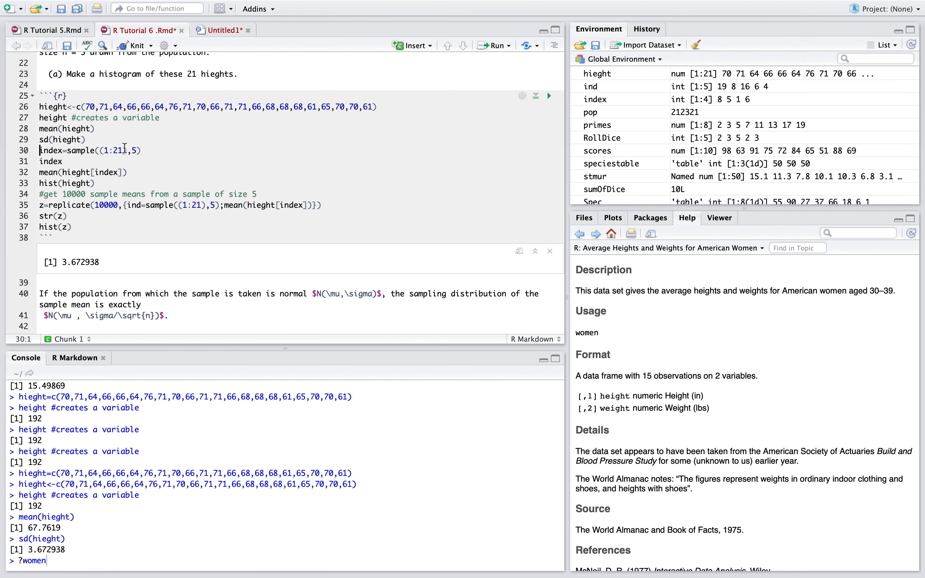
- Run index=sample((1:21),5) twice, drawing positions 13 7 6 15 12 then 7 9 8 4 17
double_click(50, 150)
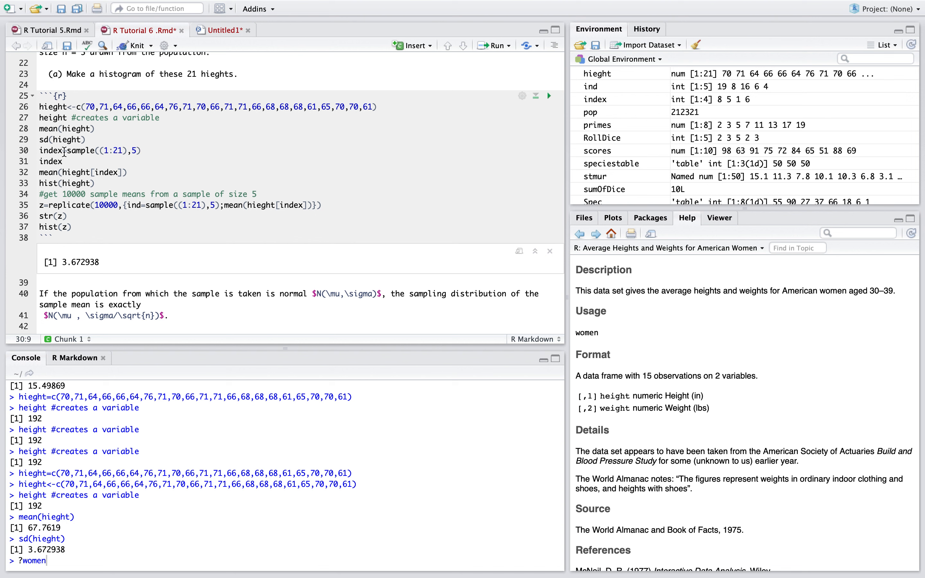
drag(63, 150, 122, 150)
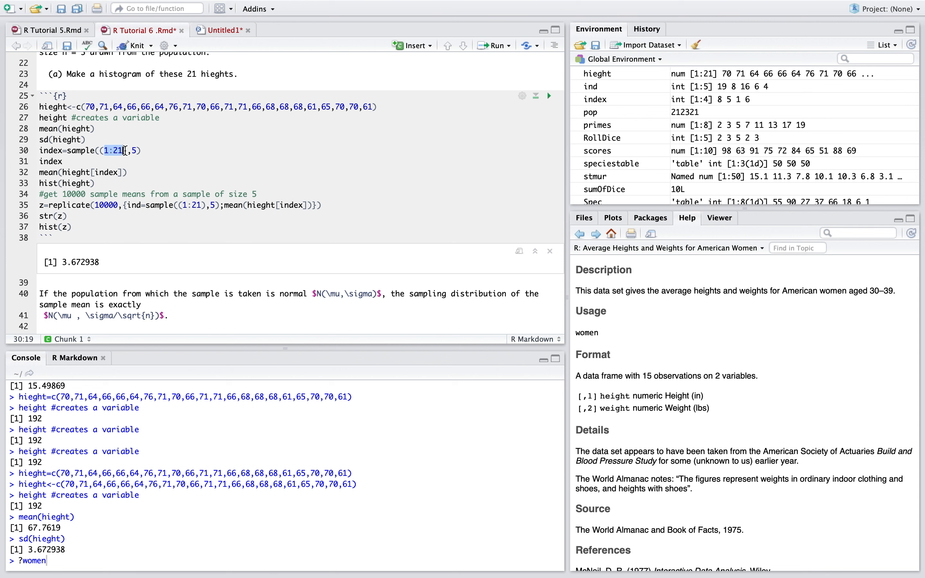
click(135, 150)
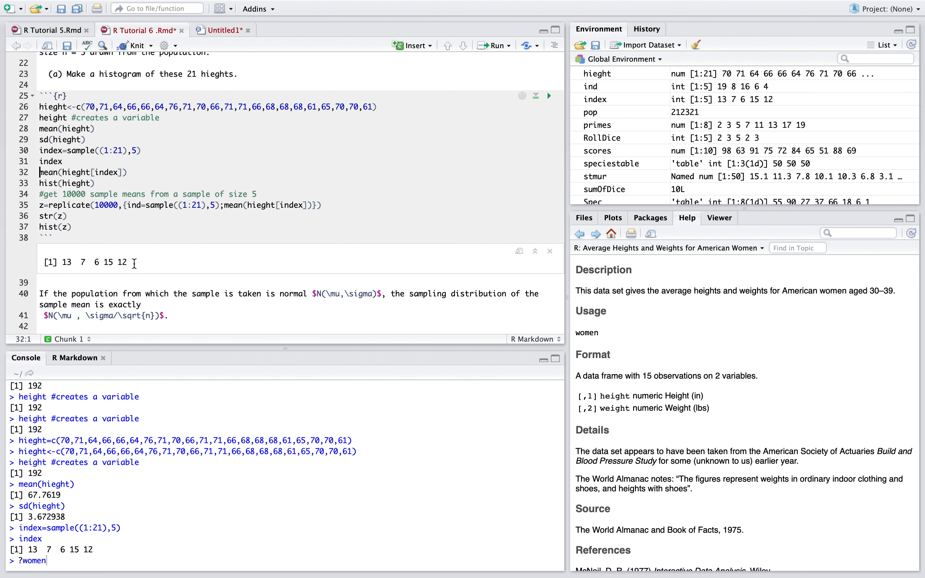
double_click(67, 262)
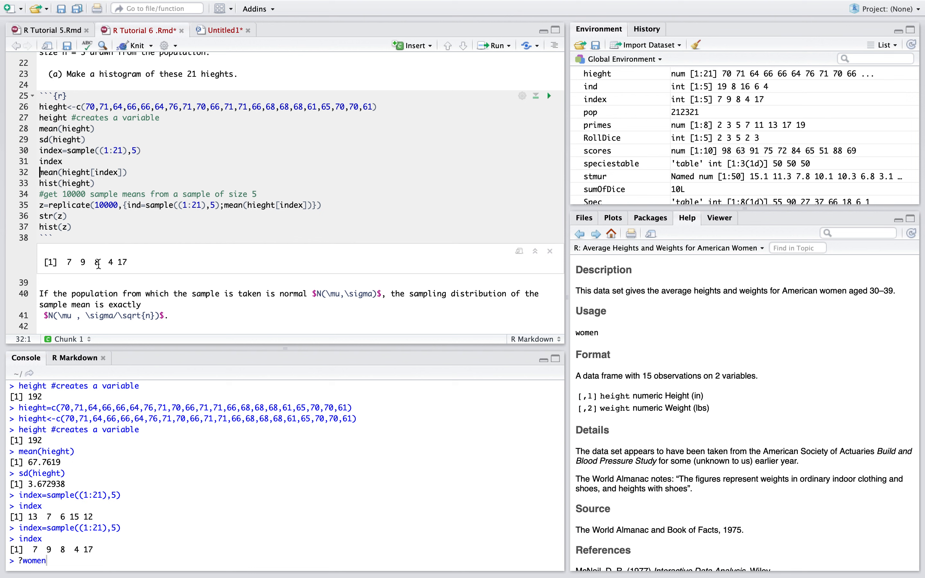
click(61, 161)
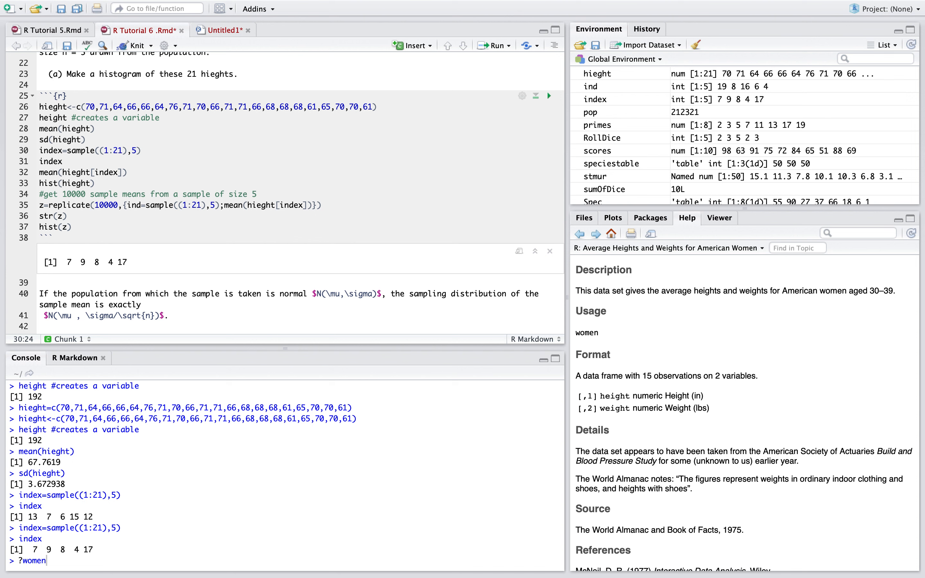
- Comment the sampling line with "# picking 5 numbers between 1 and 21"
text(# picking)
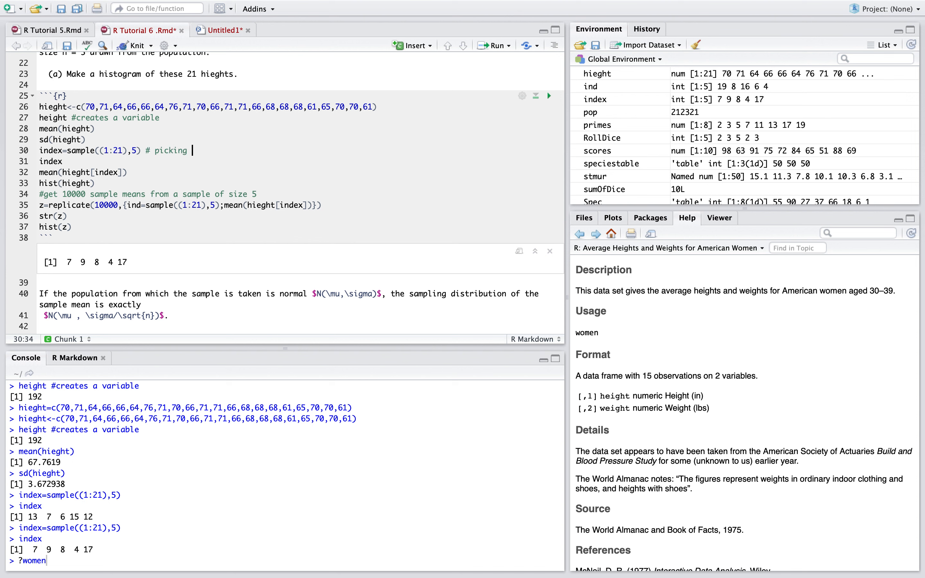
text(5 numbe)
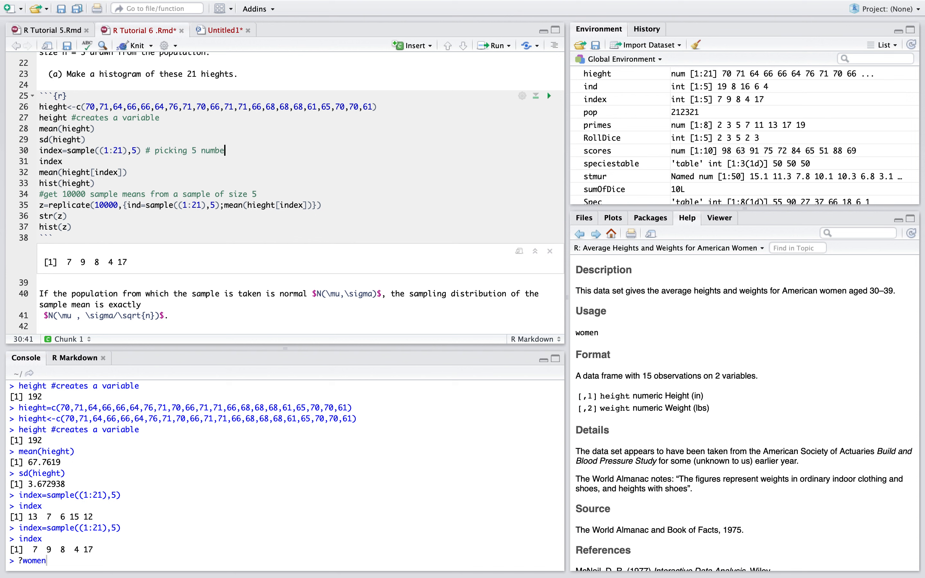
text(rs between 1 and 21)
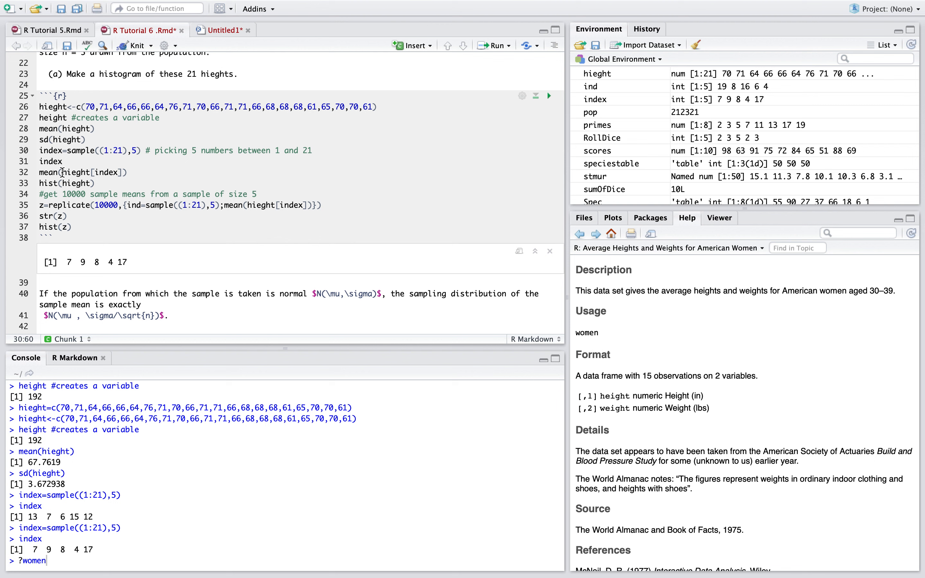
- Comment the sample-mean line "# takes mean of 5 samples" and run it, giving 68.8
click(122, 172)
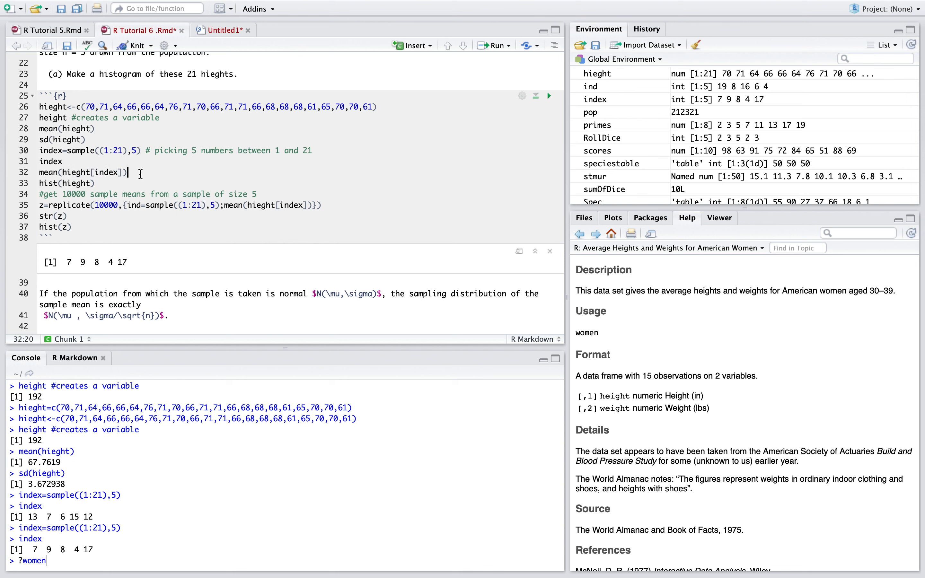
text(# takes mean of 5 sam)
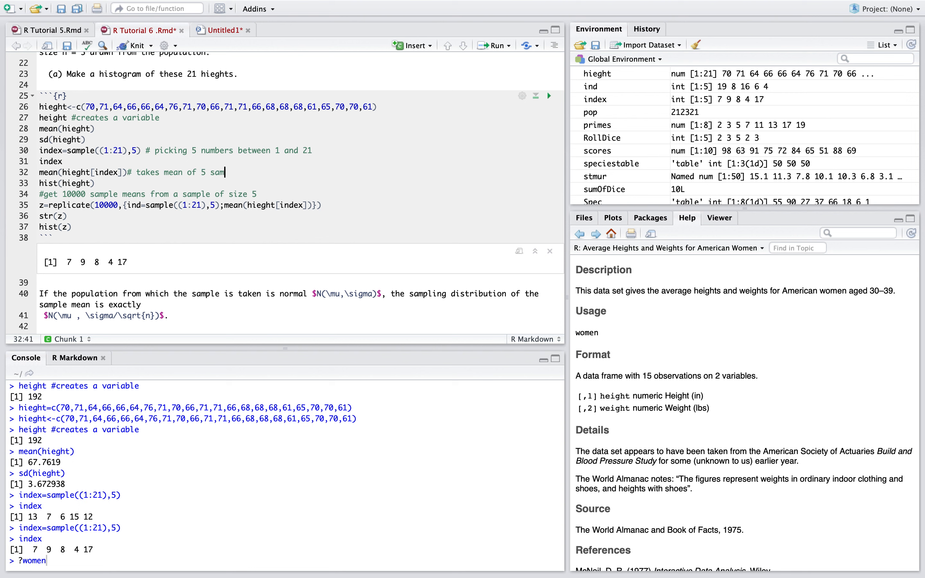
text(ples)
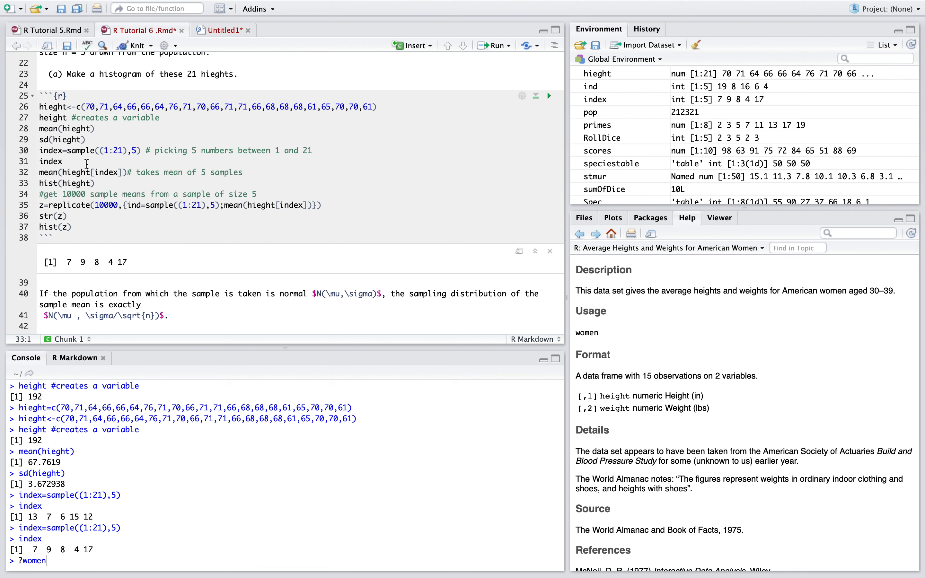
click(128, 172)
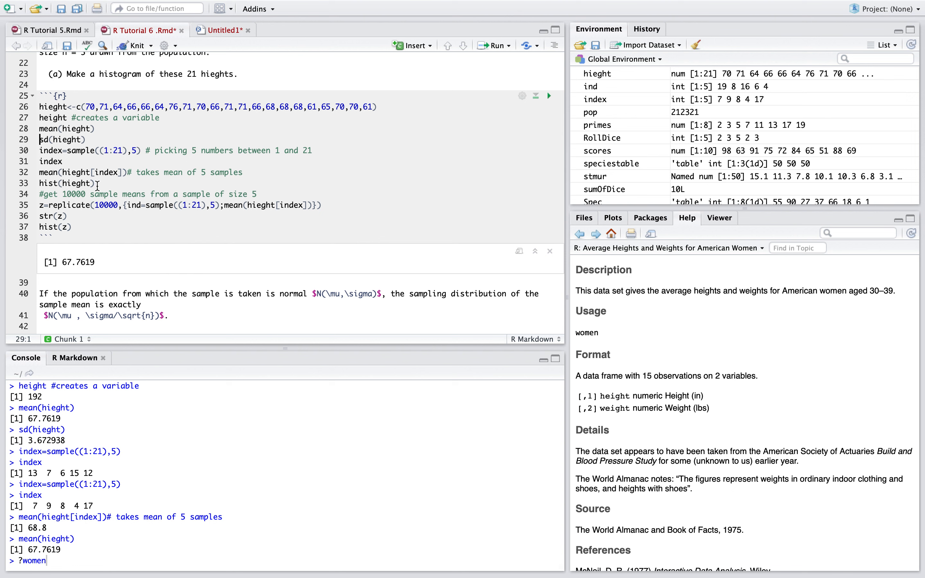
- Run hist(hieght) to draw the histogram of the 21 student heights
click(127, 172)
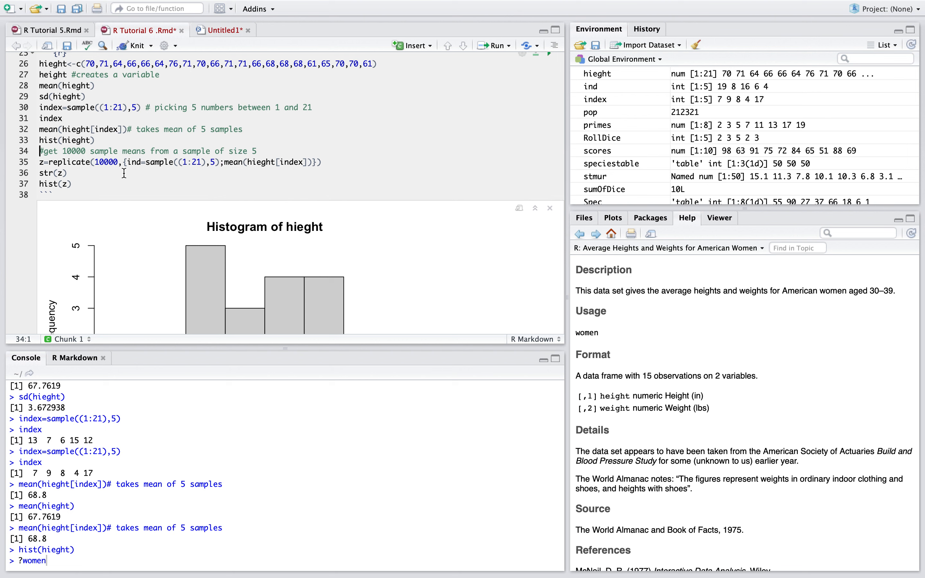
- Change ind to index in the replicate line and generate 10000 sample means in z
double_click(69, 162)
text(ex)
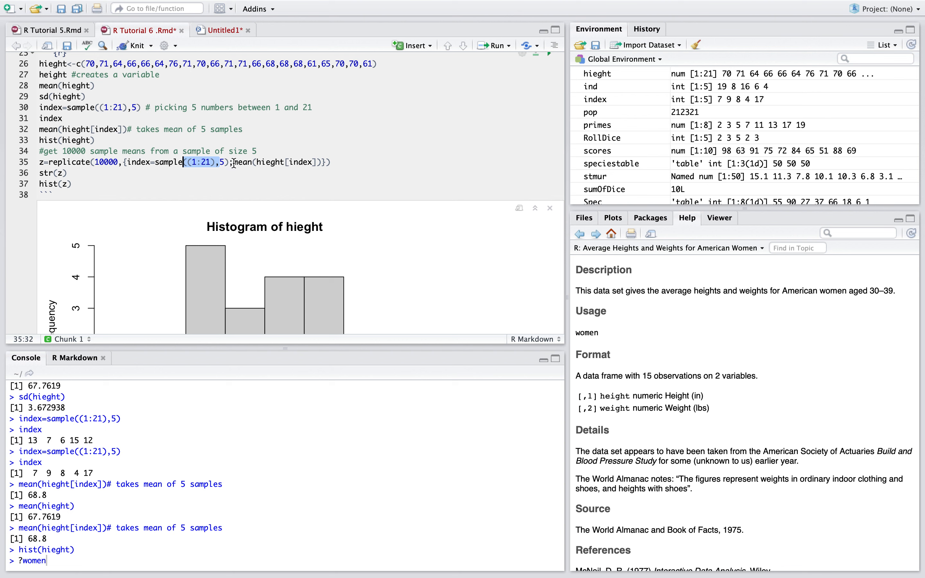
drag(233, 161, 53, 172)
text(#z)
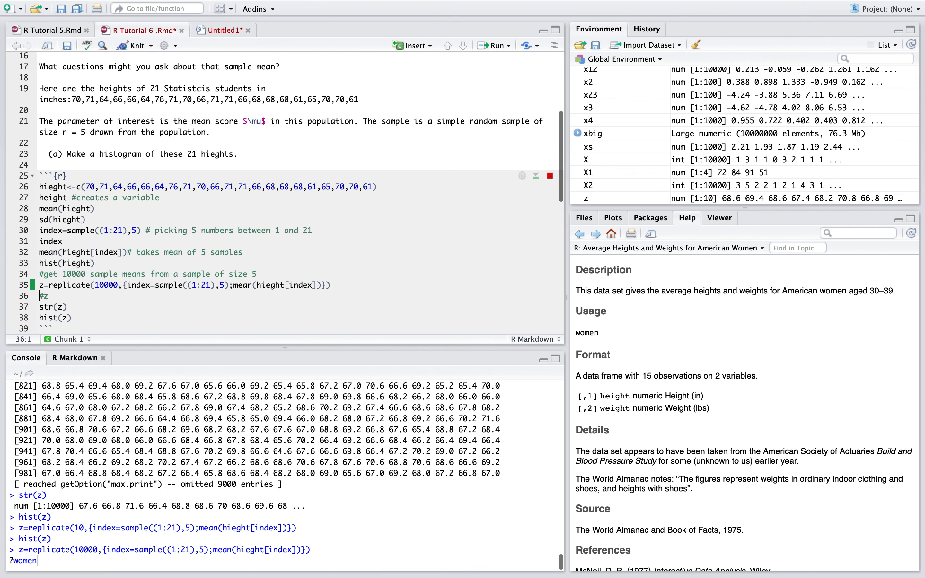
- Scroll past the bell-shaped histogram of z to the central limit theorem text
scroll(down, 3)
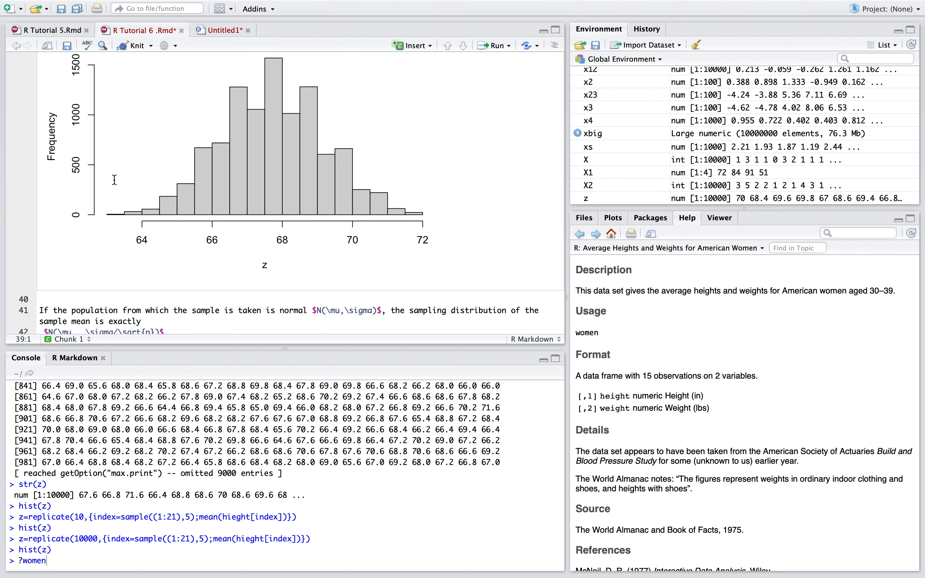
mouse_move(323, 198)
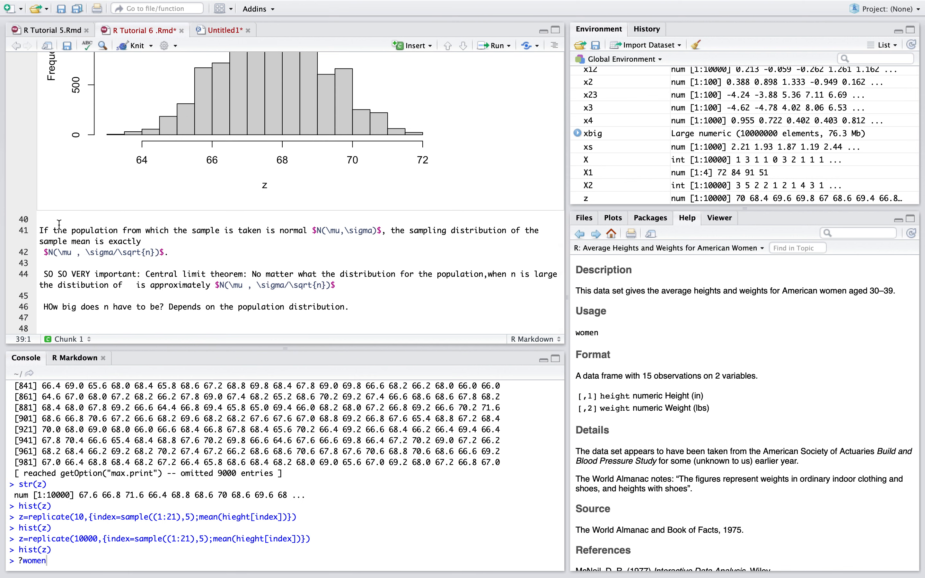
mouse_move(349, 243)
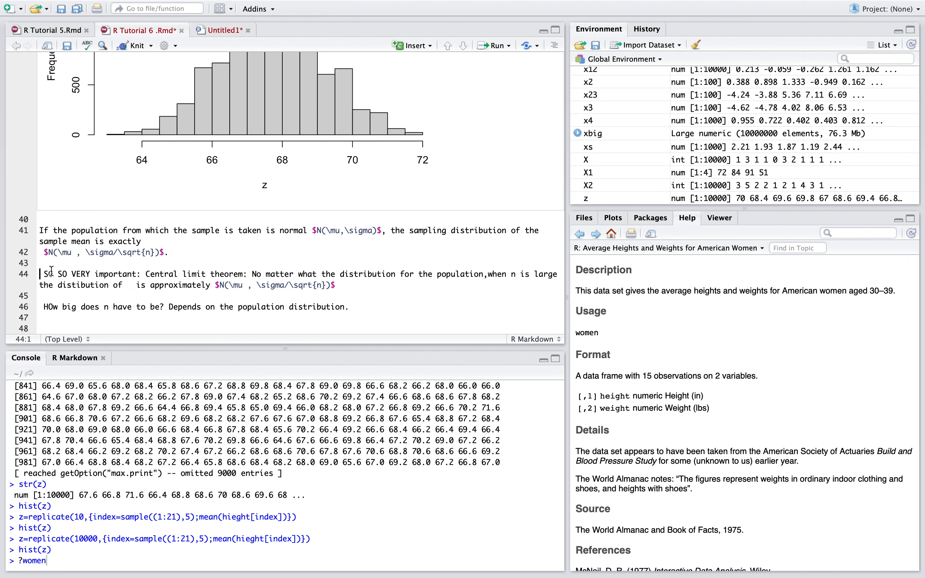
- Insert $\bar{x}$ after 'the distribution of' in the central limit theorem sentence
drag(40, 274, 141, 274)
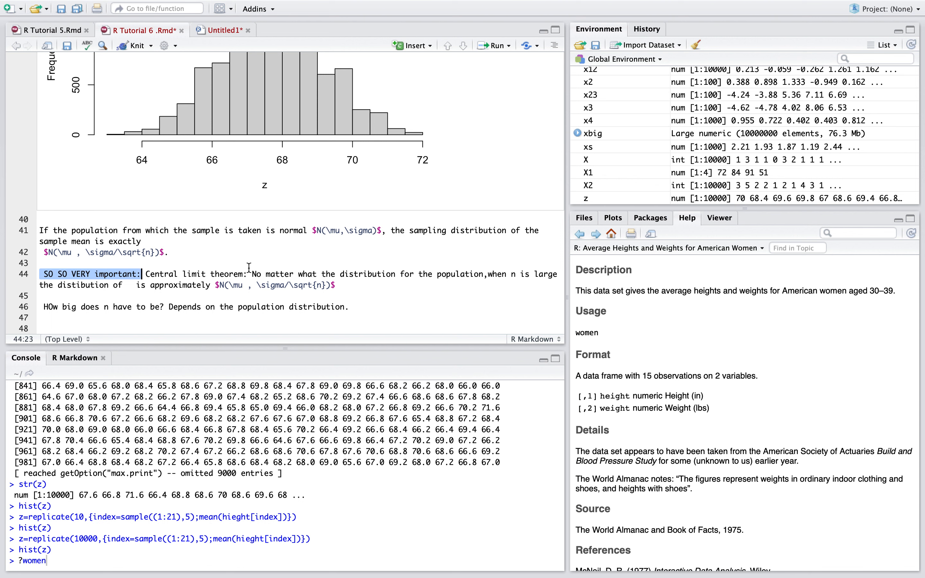
click(126, 285)
text($)
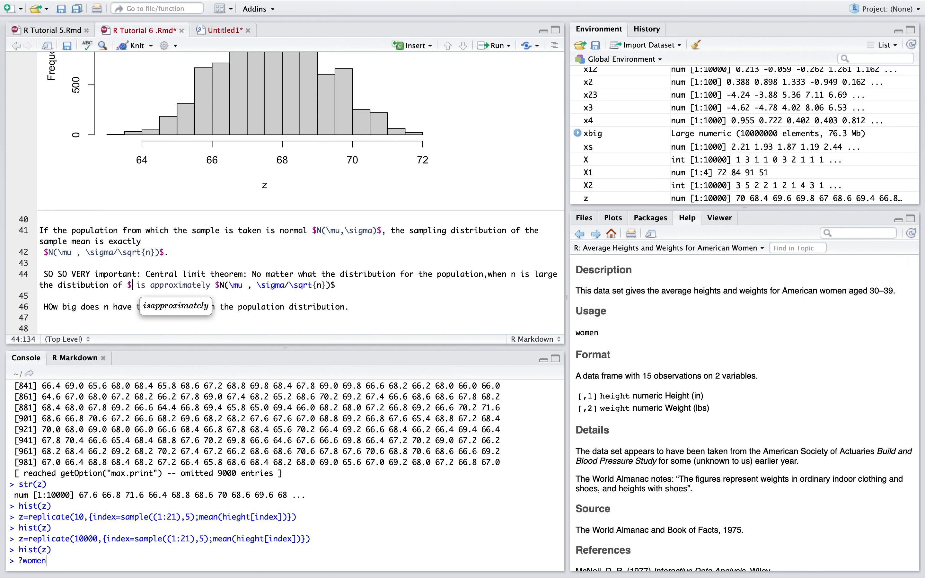
text(\bar)
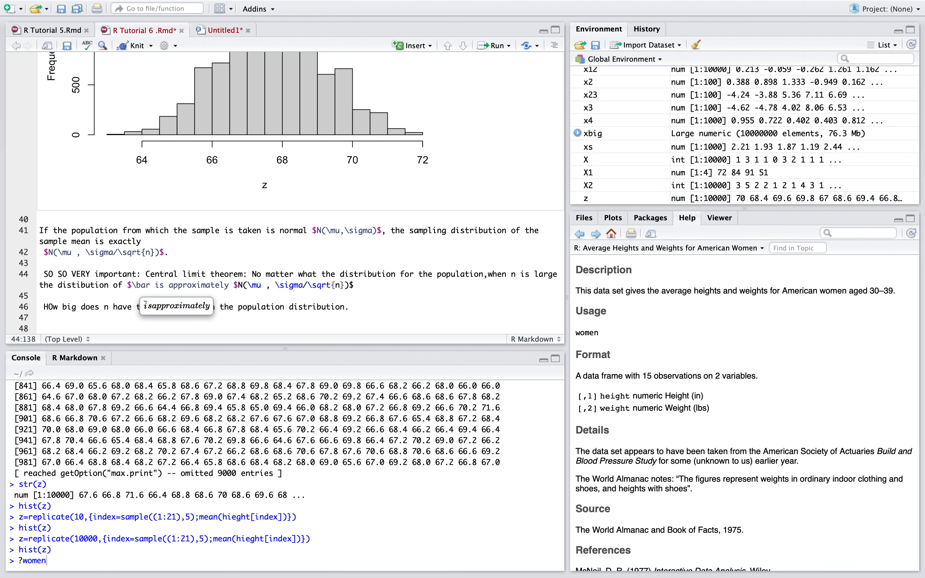
text({)
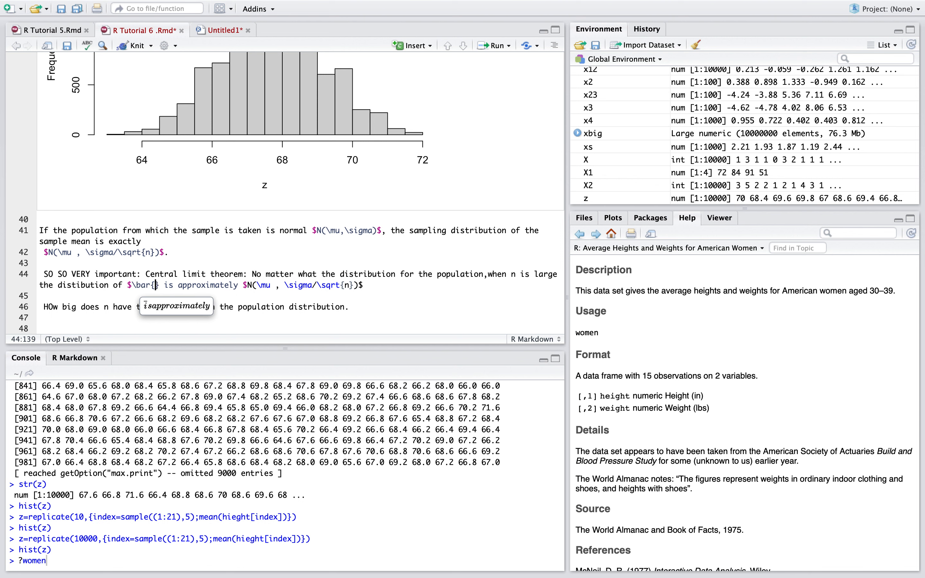
text(x)
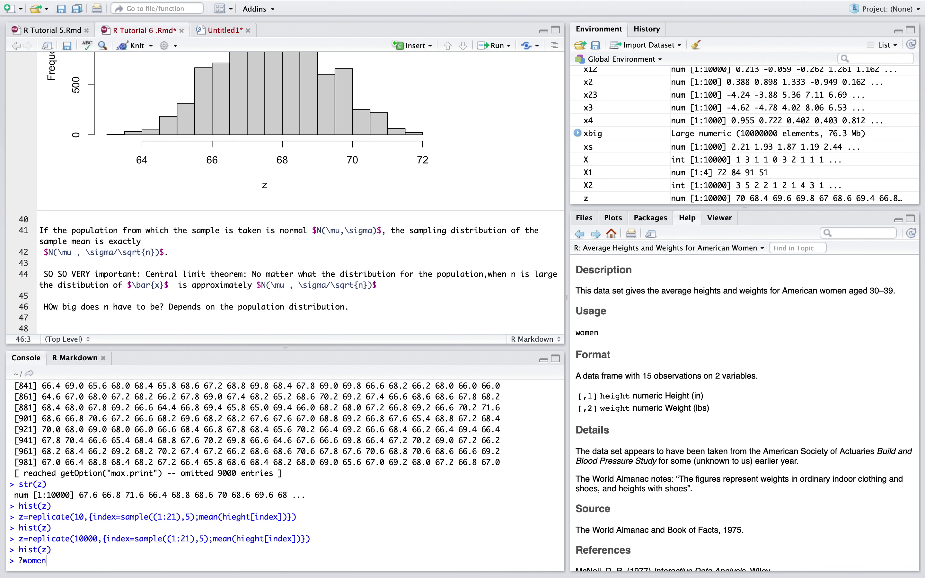
- Correct 'HOw' to 'How' in the question about how big n must be
double_click(321, 307)
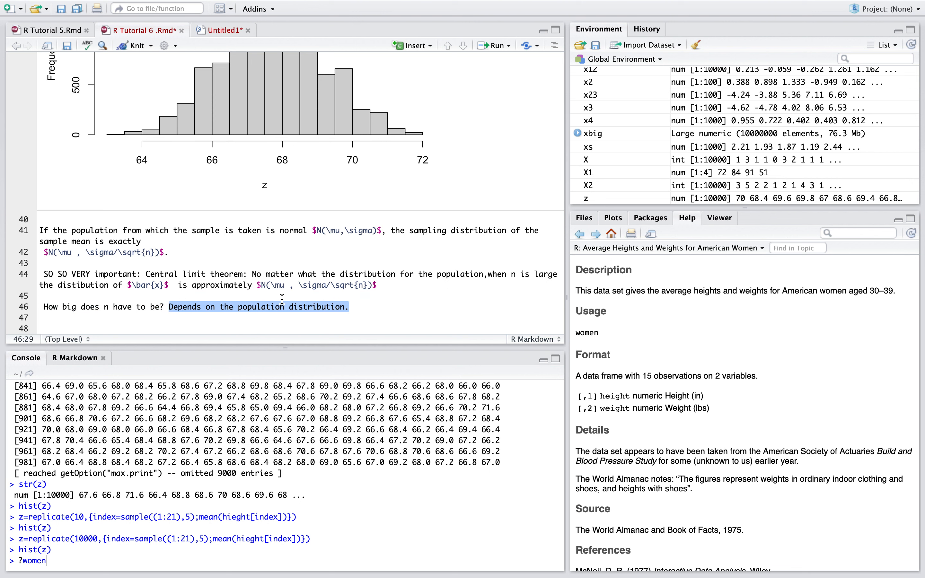
mouse_move(380, 313)
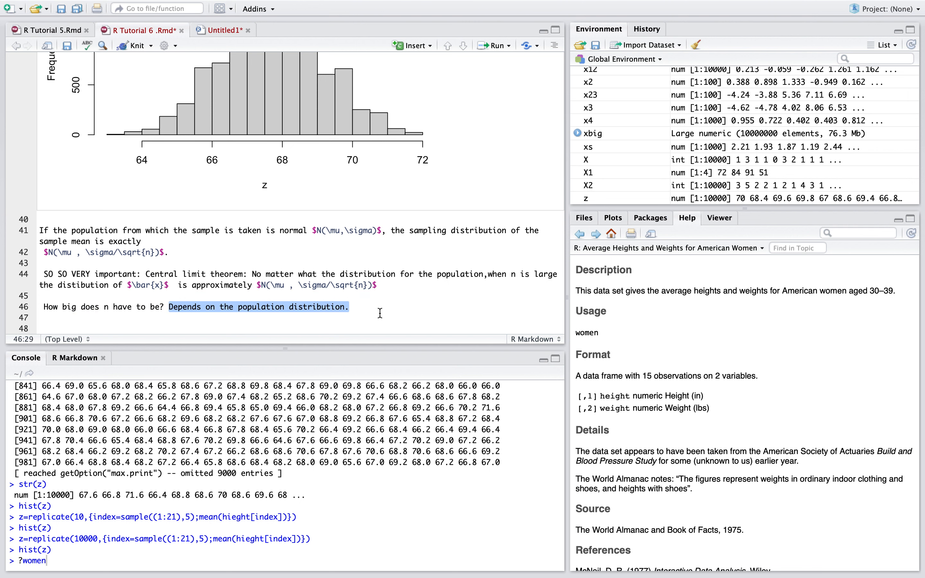